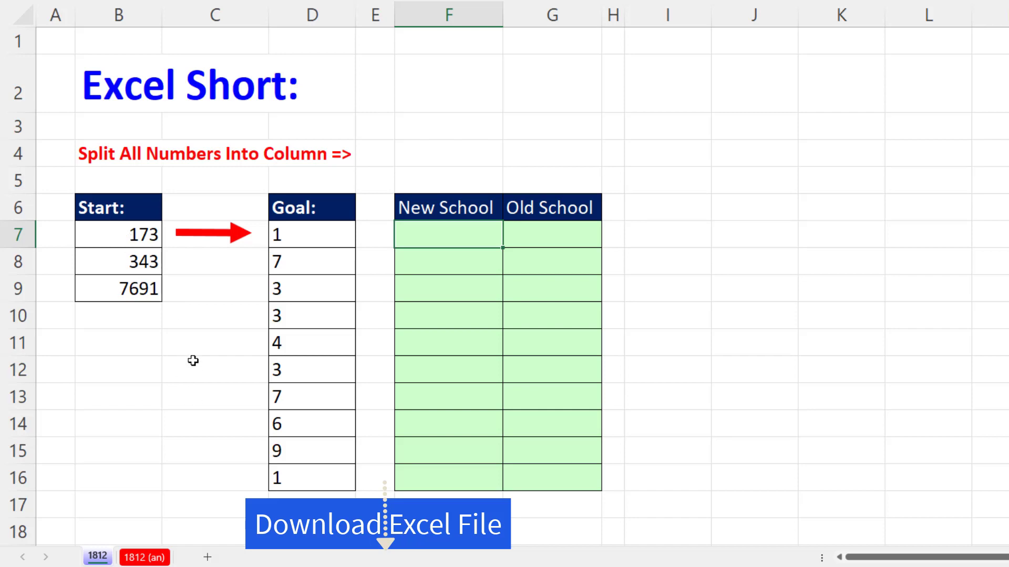
{"action": "mouse_move", "coordinate": [337, 440]}
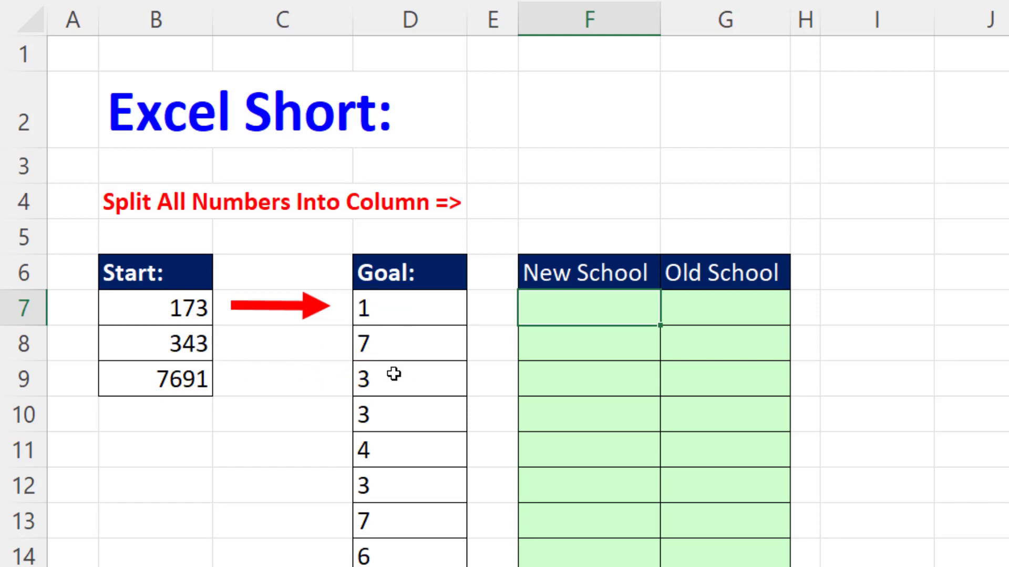
{"action": "mouse_move", "coordinate": [399, 471]}
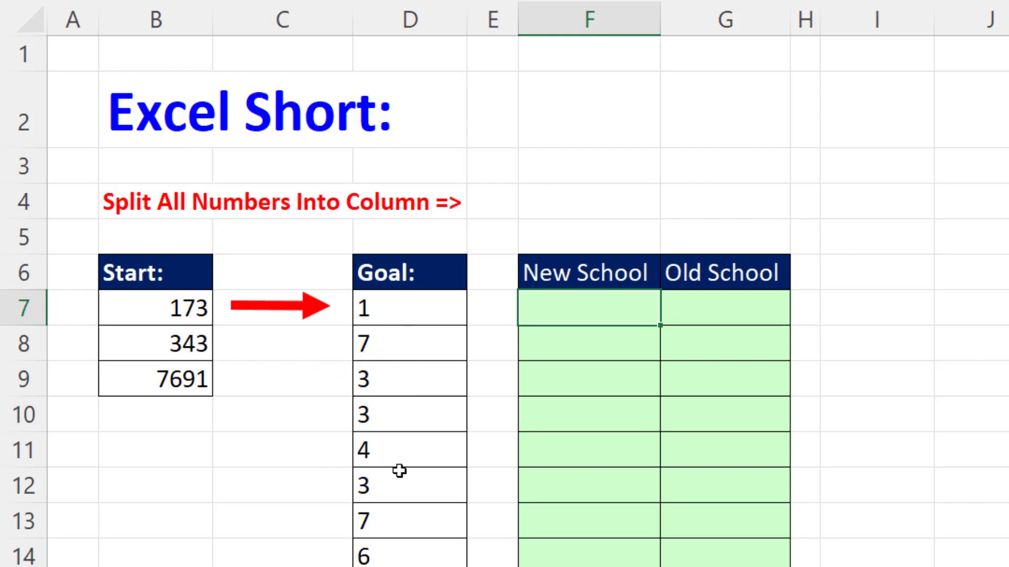
Start F7 with =MID(CONCAT(B7:B9), as the joined text to split.
{"action": "type", "text": "=m"}
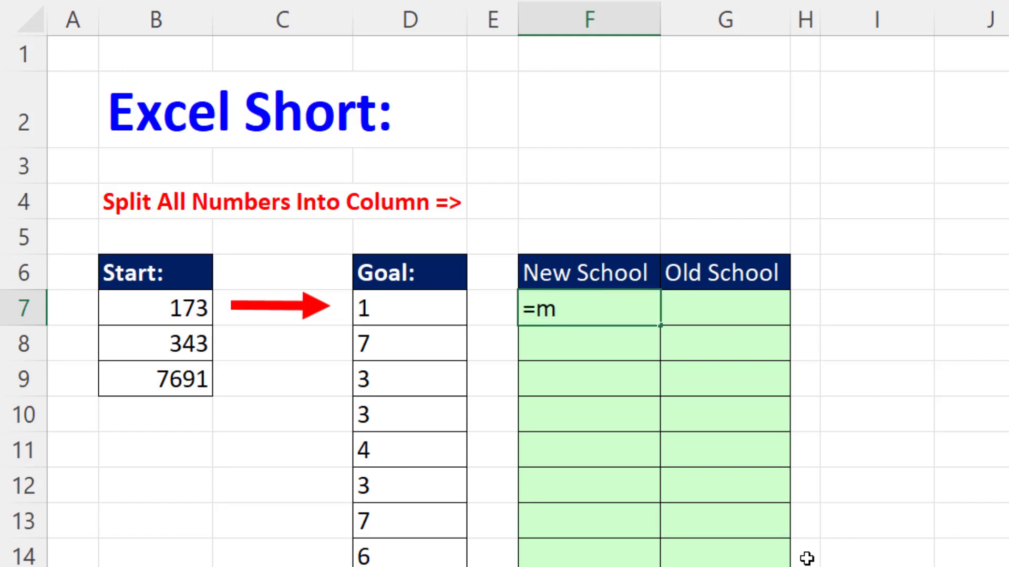
{"action": "type", "text": "id"}
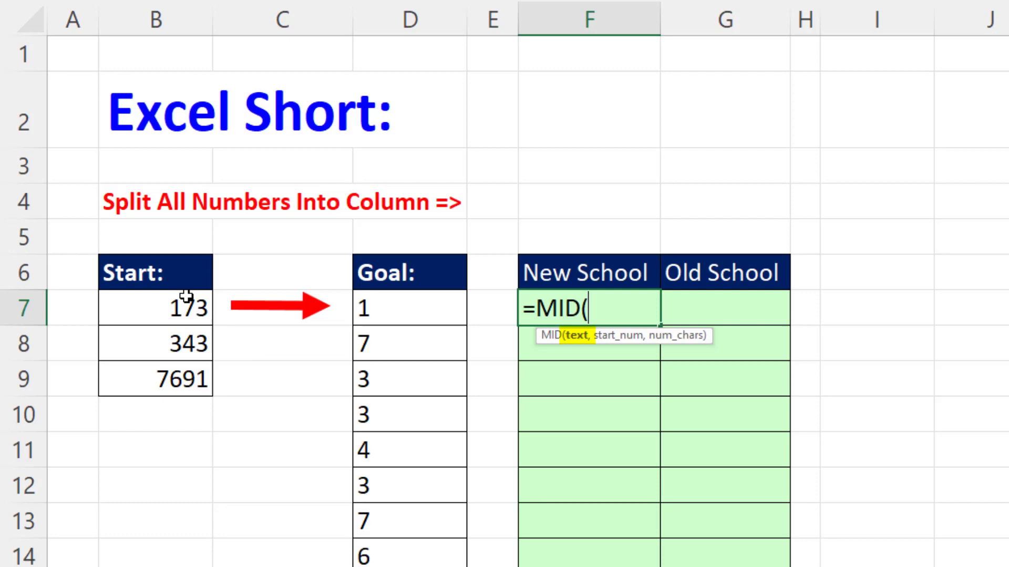
{"action": "mouse_move", "coordinate": [558, 369]}
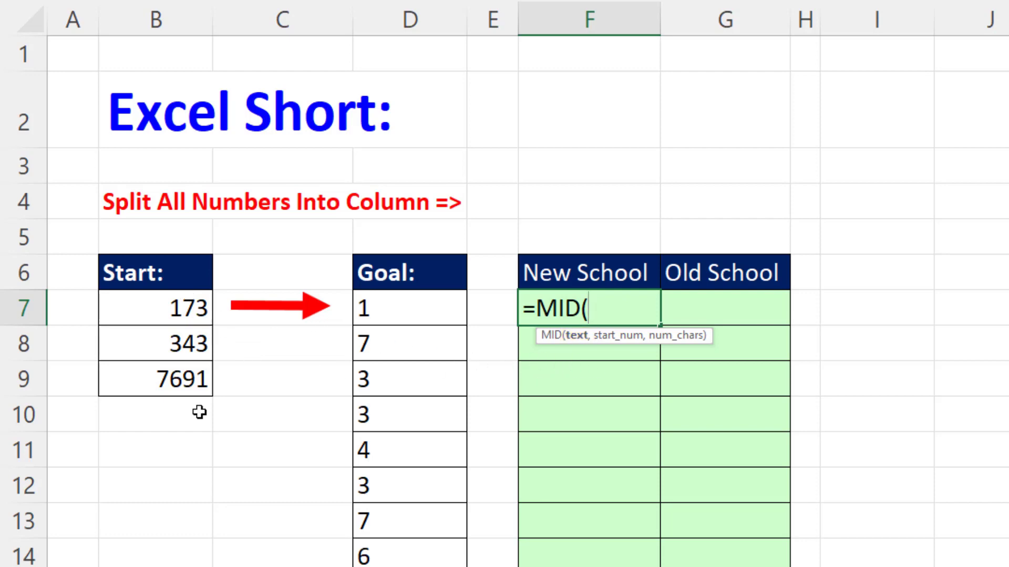
{"action": "type", "text": "con"}
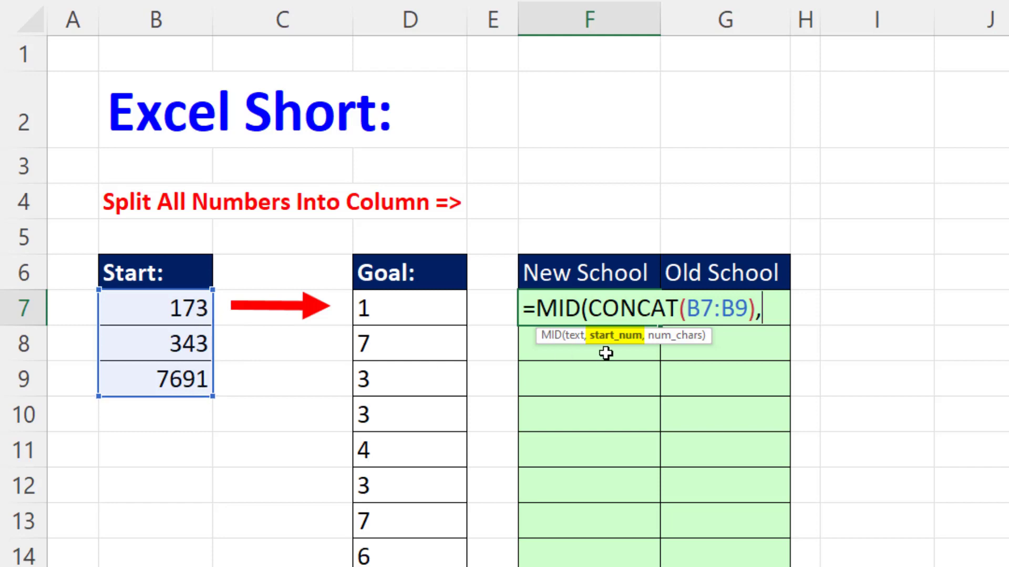
{"action": "mouse_move", "coordinate": [629, 349]}
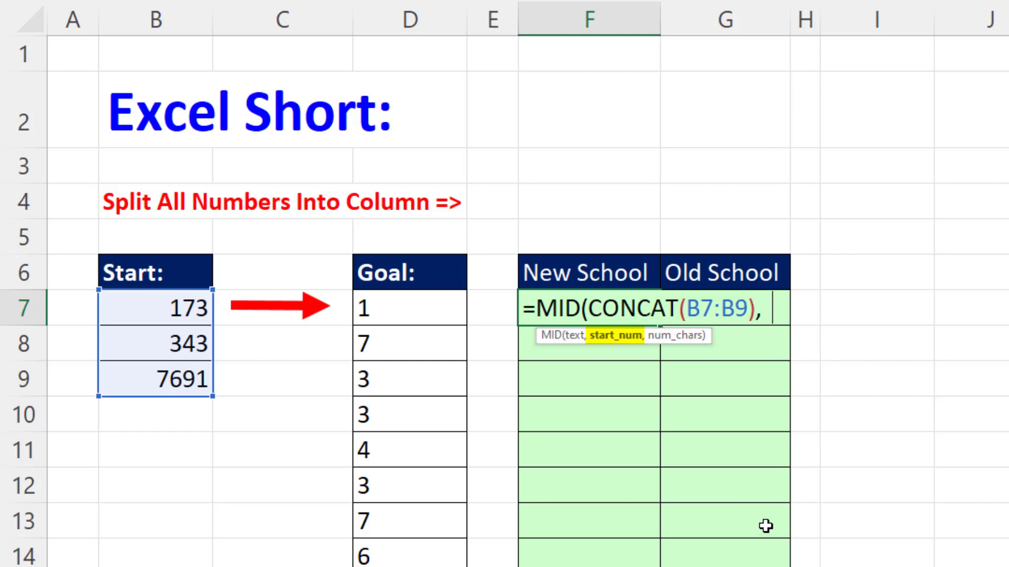
Add SEQUENCE(SUM(LEN(B7:B9)) so start positions run to the total digit count.
{"action": "type", "text": "seq"}
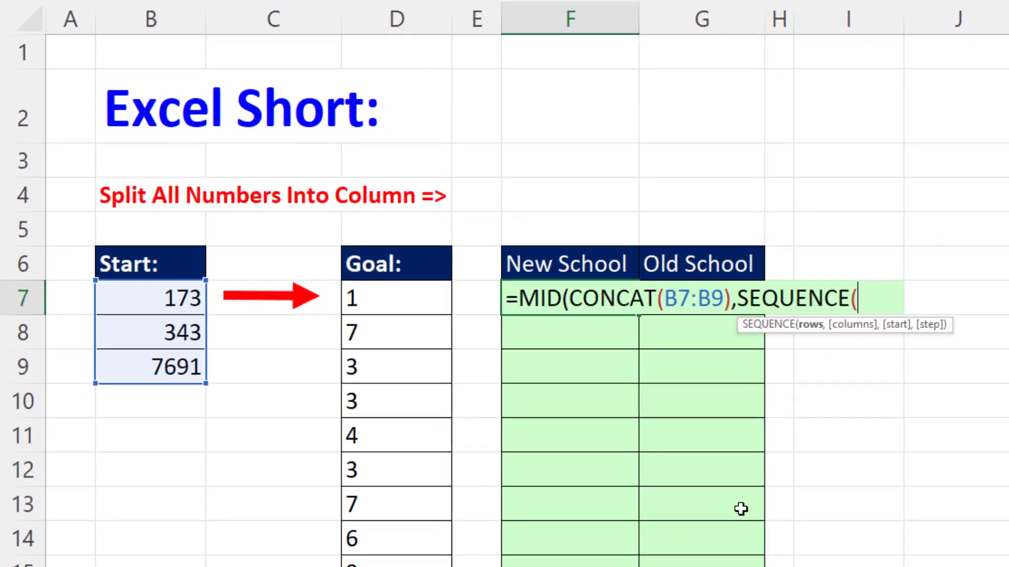
{"action": "type", "text": "su"}
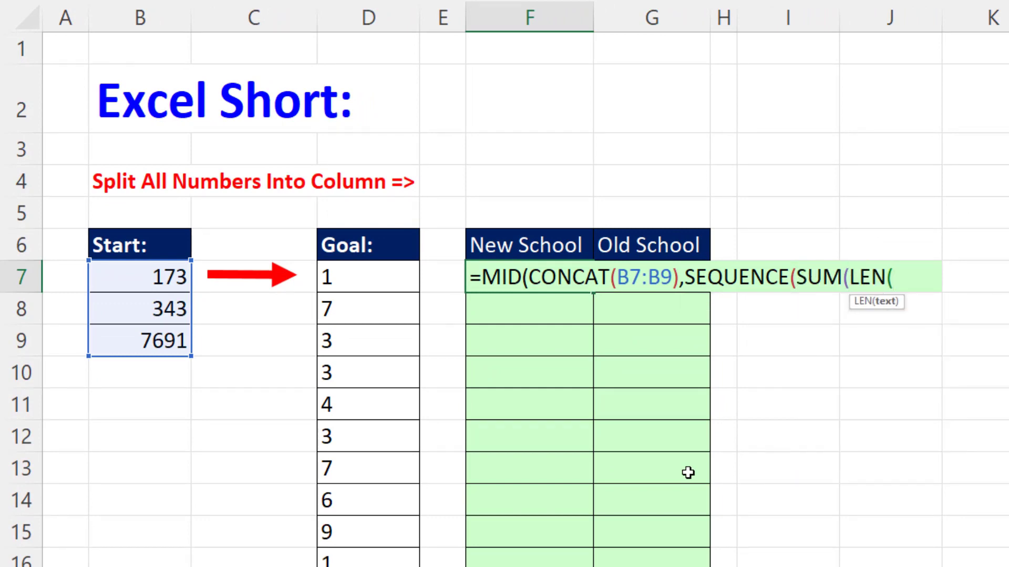
{"action": "left_click_drag", "start_coordinate": [140, 276], "coordinate": [139, 340]}
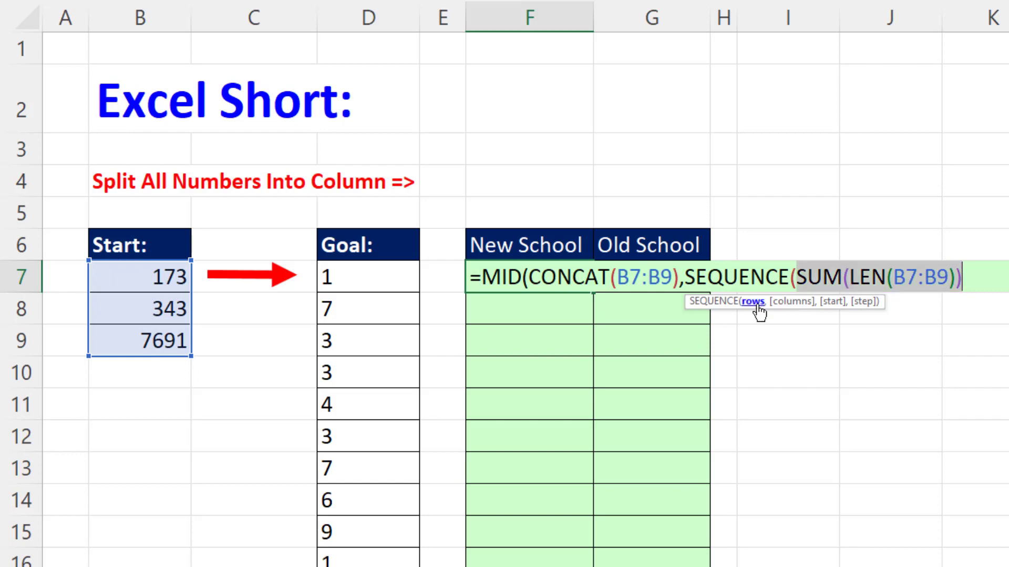
Preview SUM(LEN(B7:B9)) as 10 with F9, restore it, and close the SEQUENCE argument.
{"action": "key", "text": "f9"}
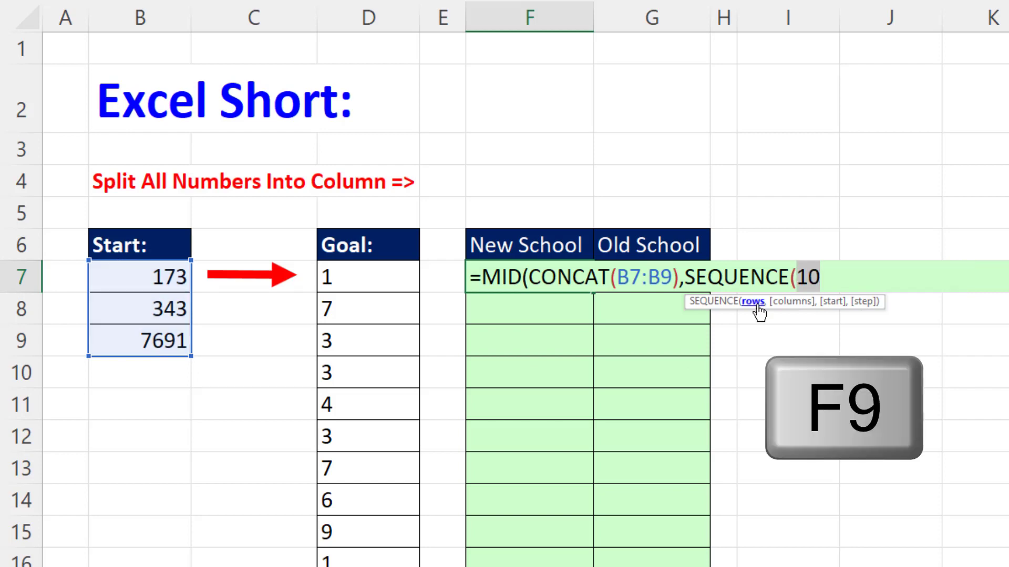
{"action": "key", "text": "ctrl+z"}
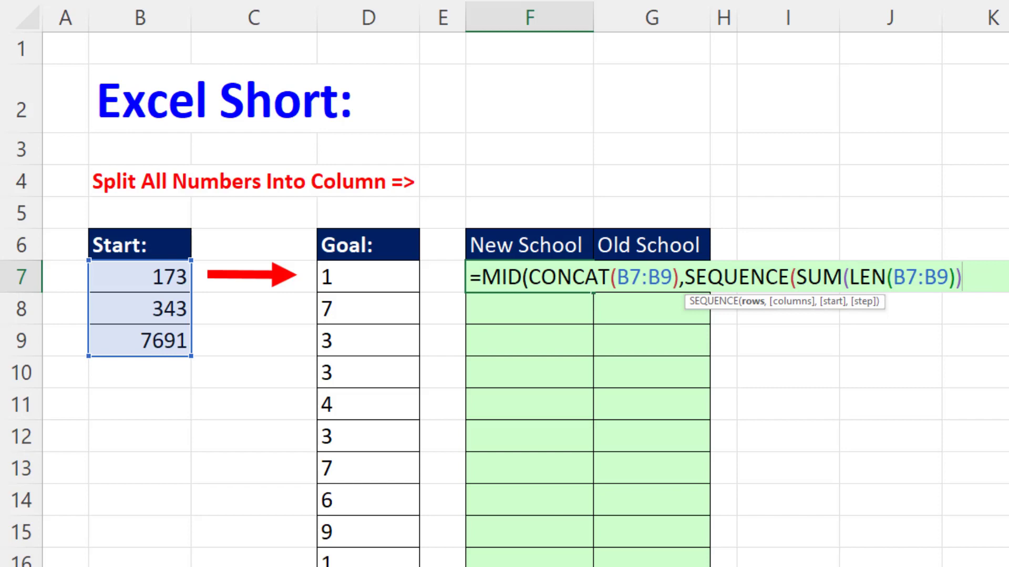
{"action": "type", "text": ")"}
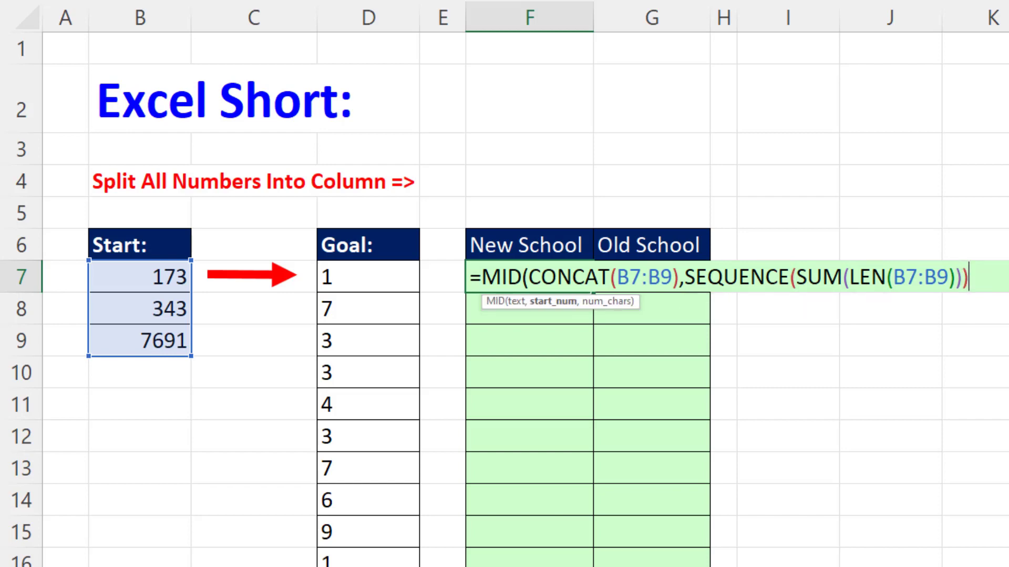
{"action": "key", "text": "F9"}
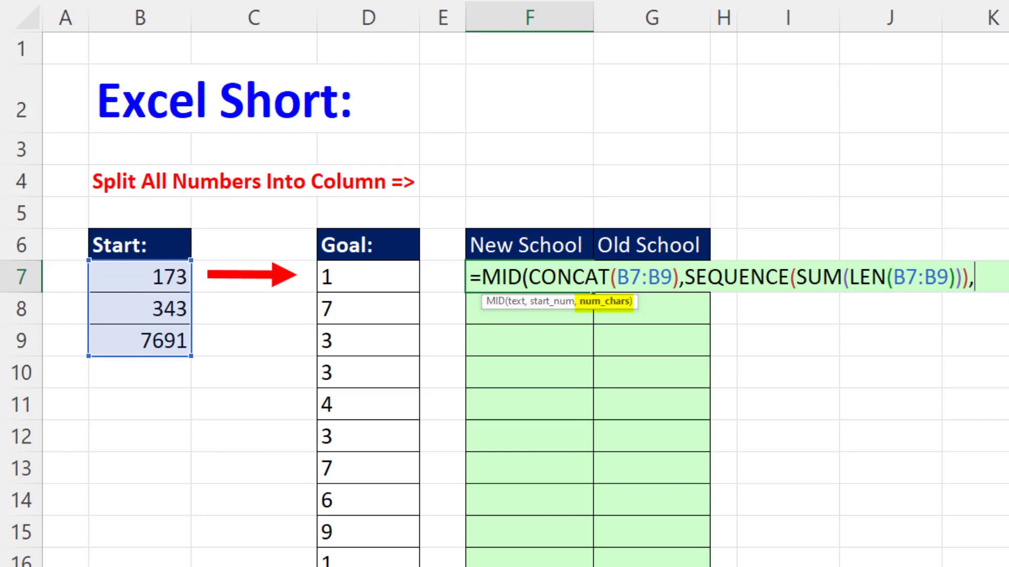
Give MID a length of 1 and enter the formula so the ten digits spill down F7:F16.
{"action": "type", "text": "1"}
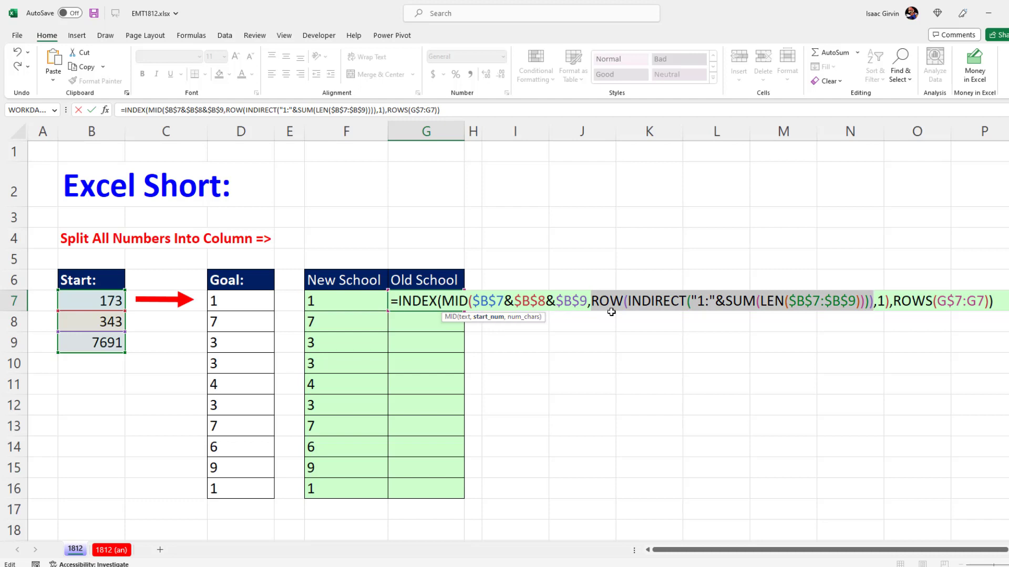
{"action": "mouse_move", "coordinate": [860, 311]}
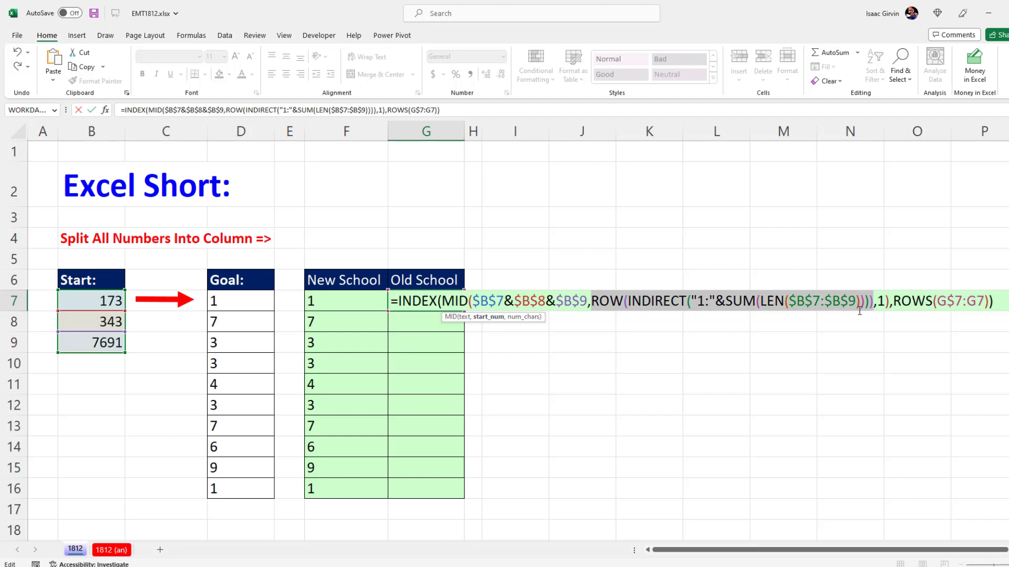
Preview the ROW(INDIRECT) numbers and the MID digit array inside the G7 INDEX formula with F9.
{"action": "key", "text": "f9"}
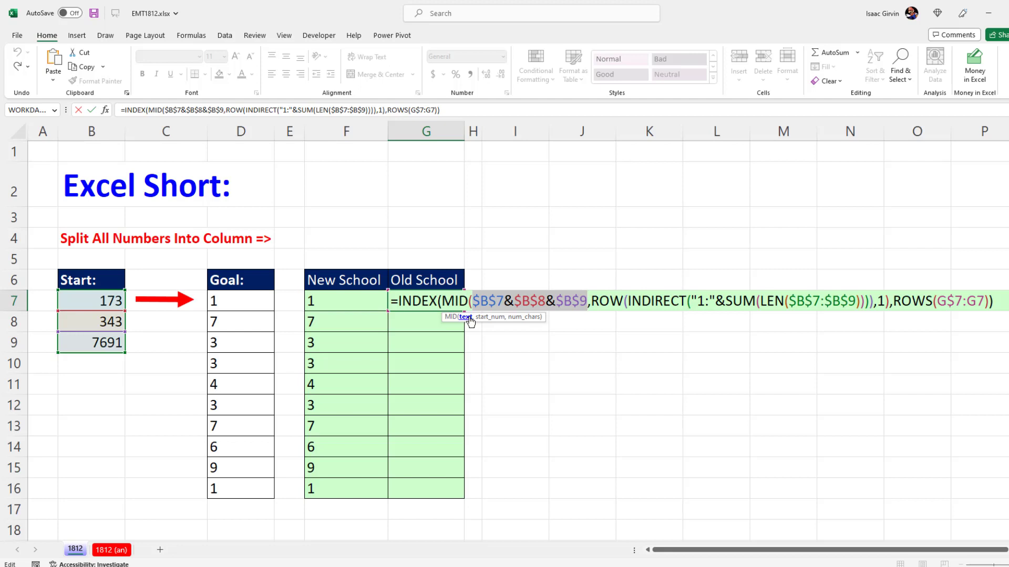
{"action": "mouse_move", "coordinate": [445, 301]}
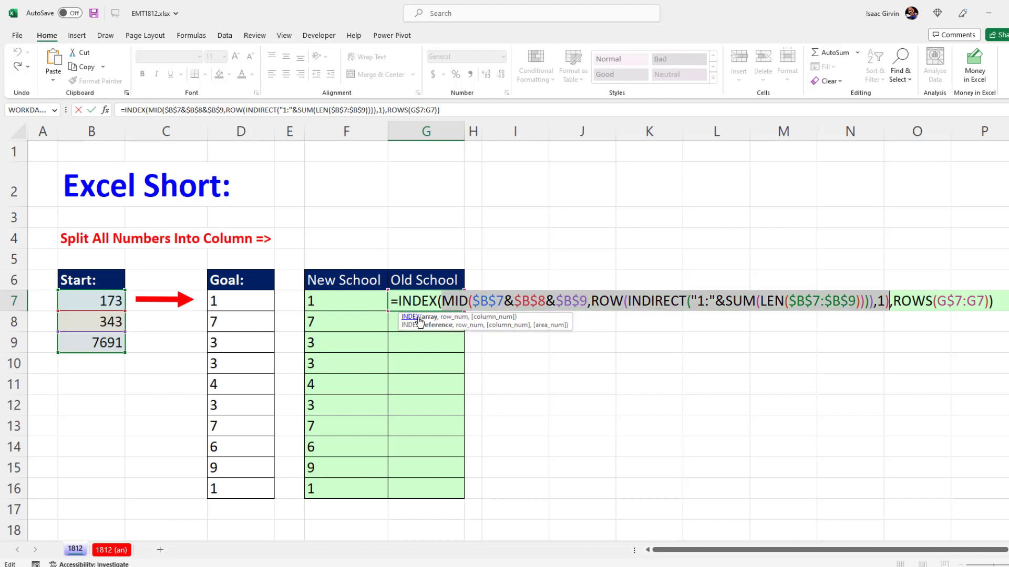
{"action": "key", "text": "F9"}
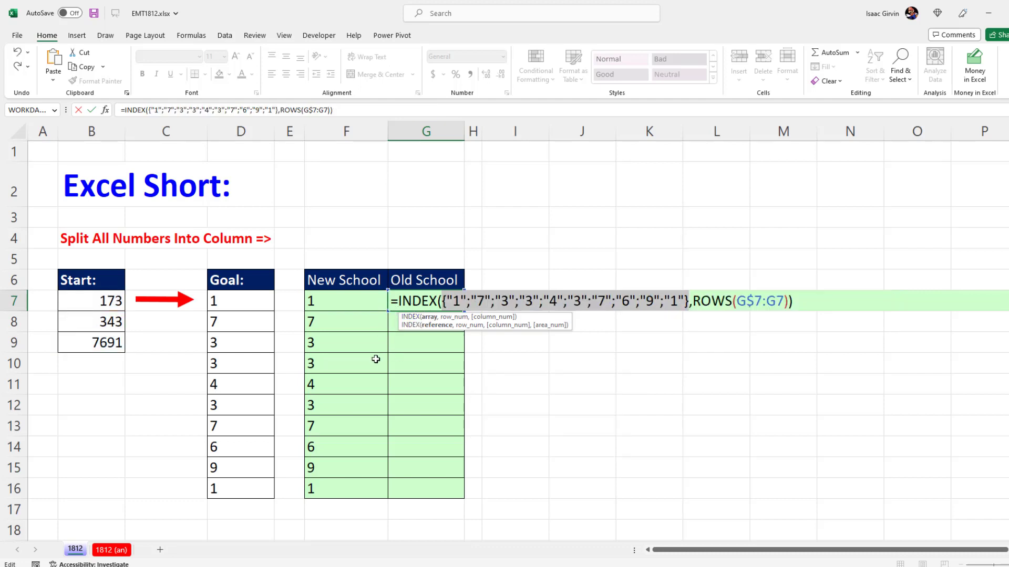
{"action": "mouse_move", "coordinate": [388, 383]}
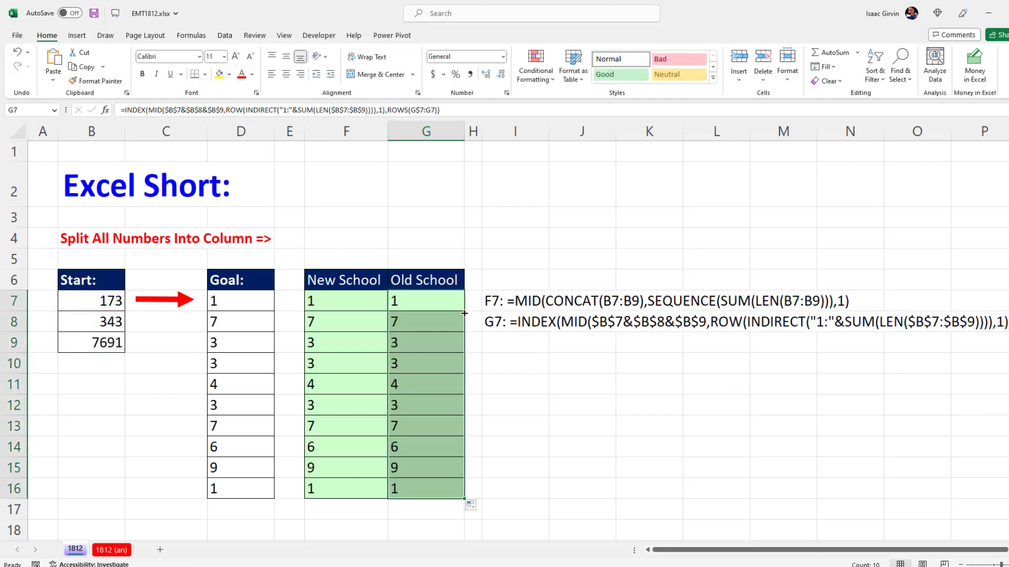
Reopen the F7 New School formula for editing.
{"action": "double_click", "coordinate": [426, 300]}
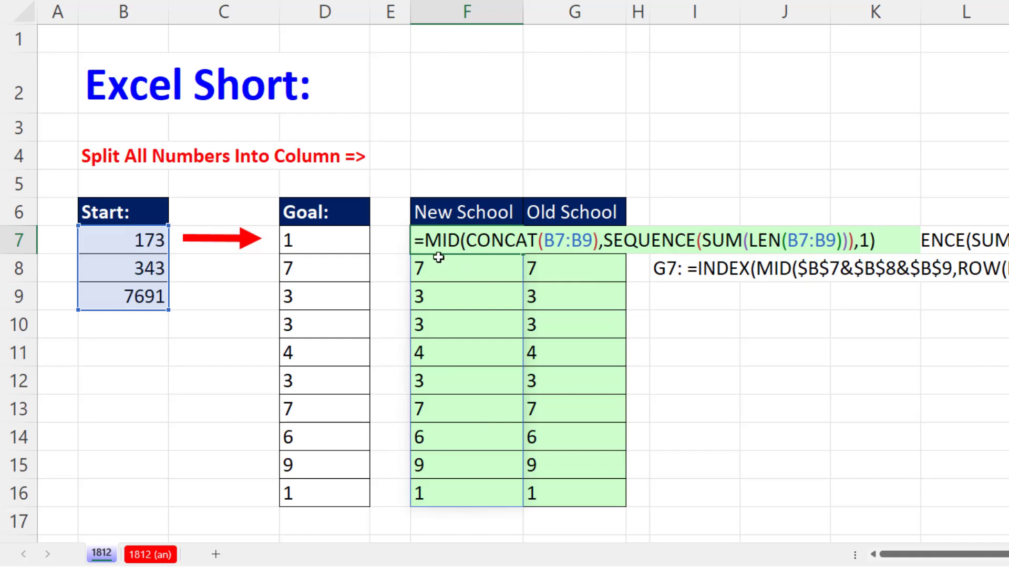
{"action": "mouse_move", "coordinate": [426, 259]}
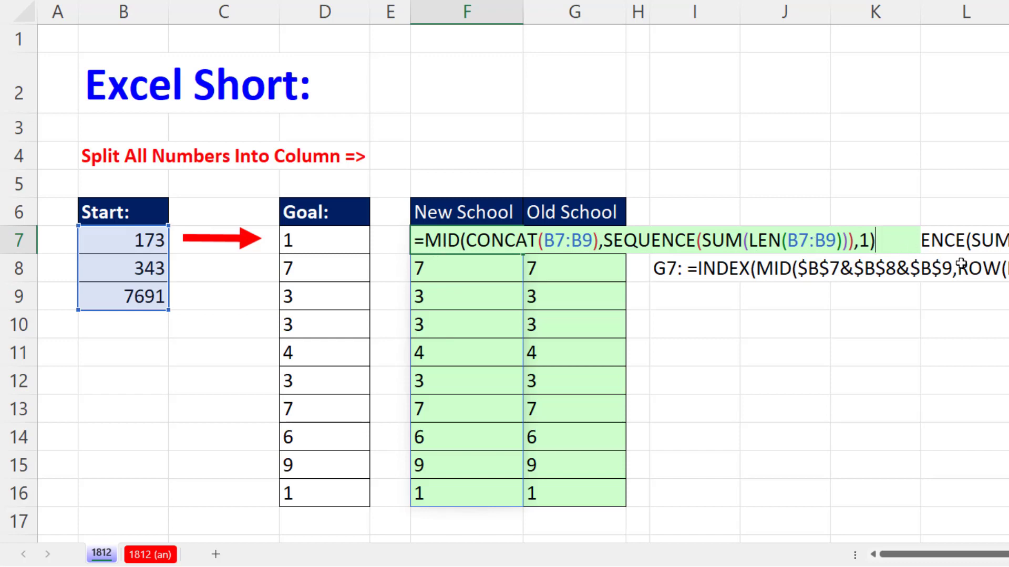
Append +0 to the F7 formula so the extracted digits become real numbers.
{"action": "type", "text": "+"}
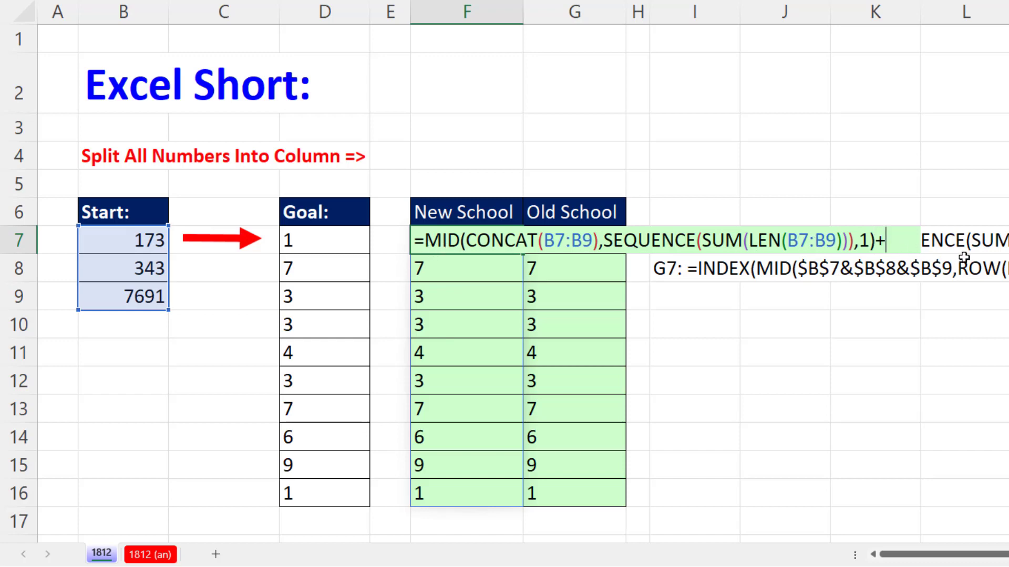
{"action": "type", "text": "0"}
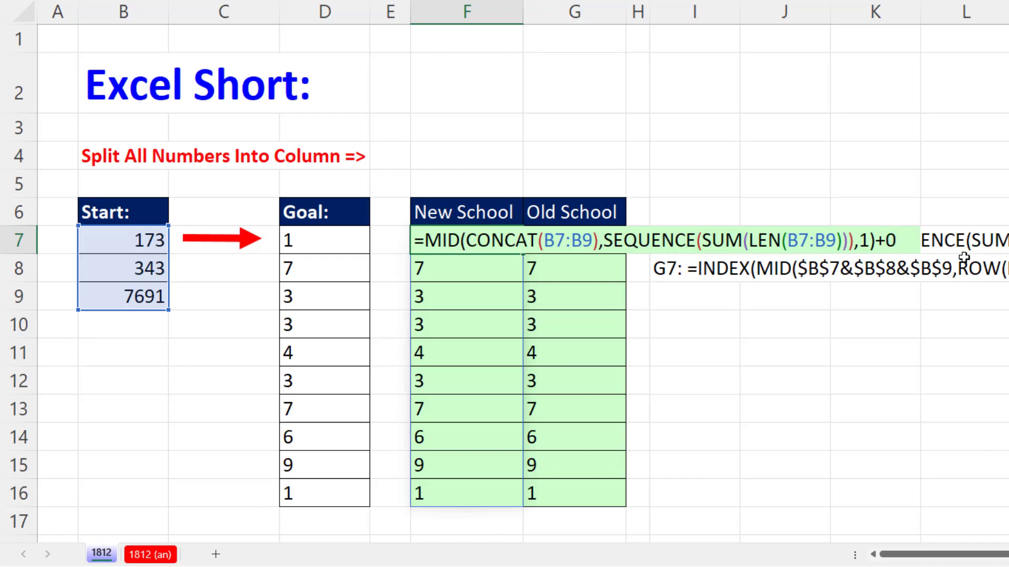